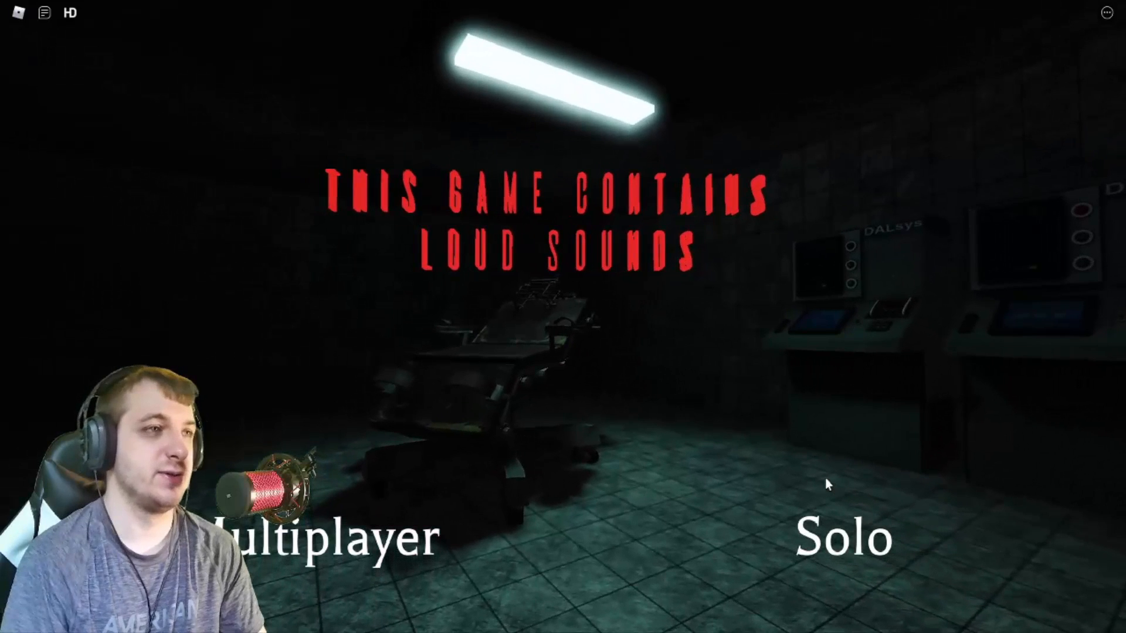
# Choose Solo on the title screen to begin a single-player run of the lab game.
pyautogui.click(844, 537)
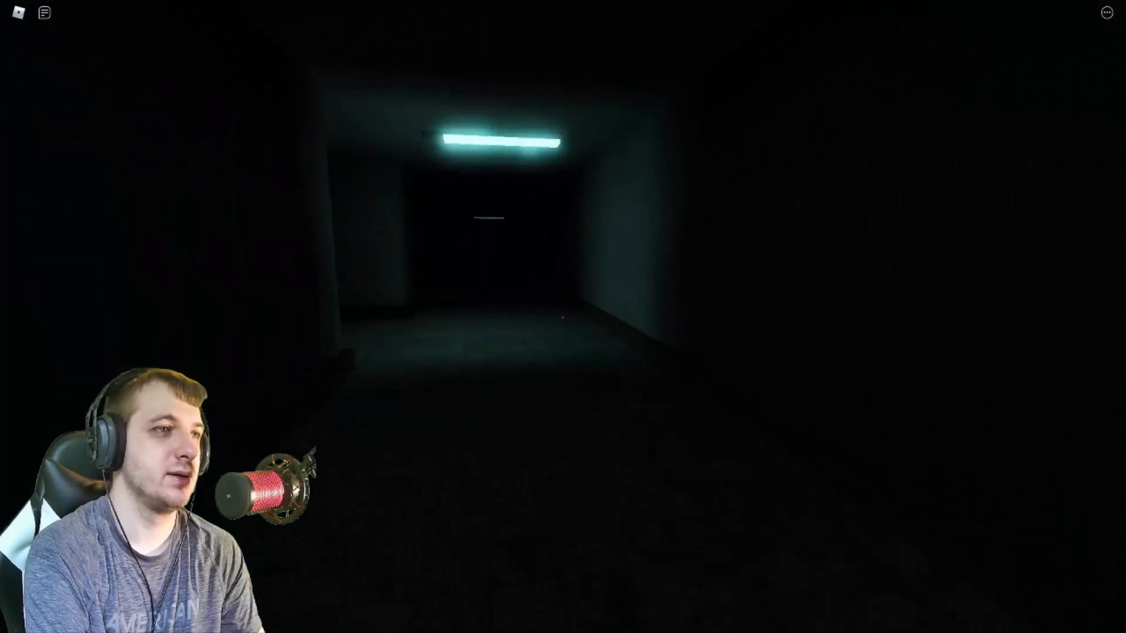
# Walk forward along the dark corridor toward the single ceiling light.
pyautogui.press('w')
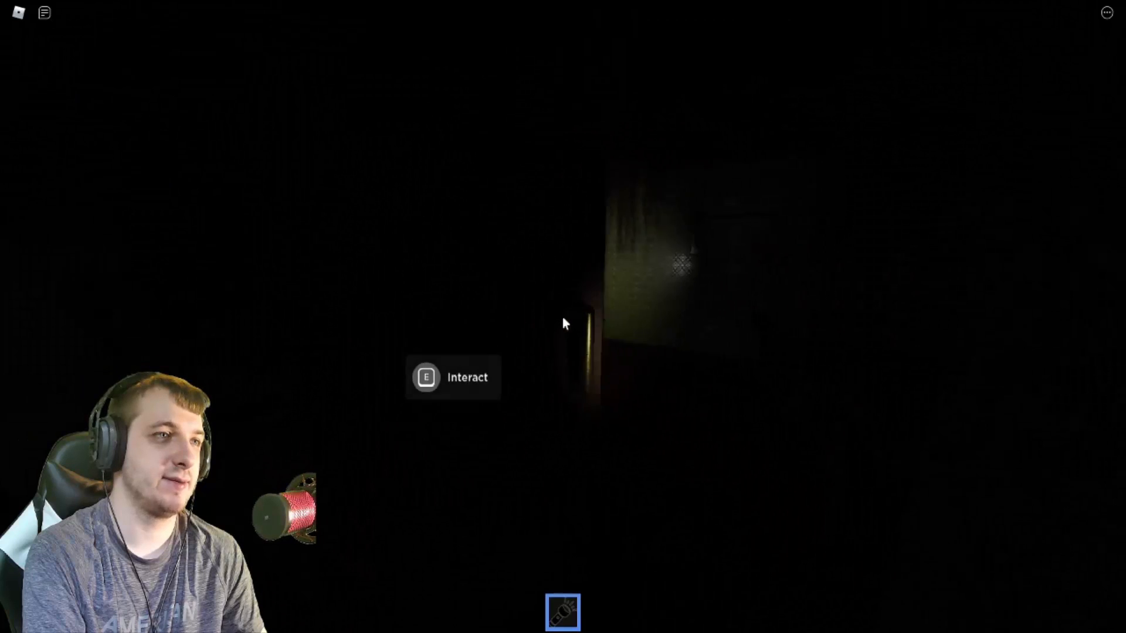
# Interact with the rusty metal door reached while crossing the dark house.
pyautogui.press('e')
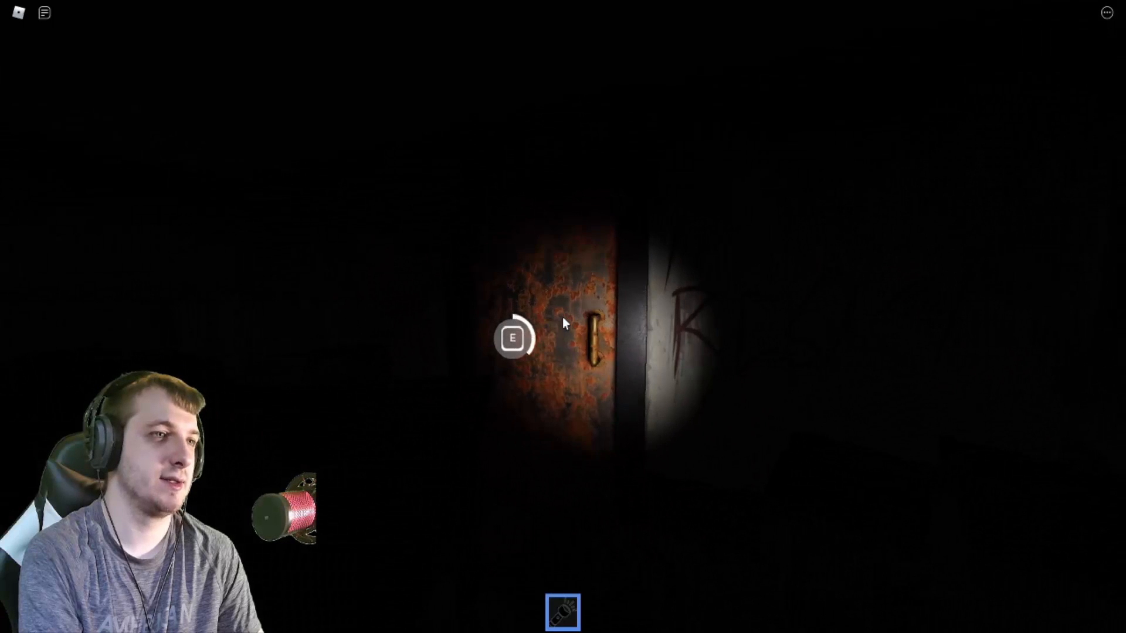
# Open the rusty door with E and step through into the near-dark room beyond.
pyautogui.press('e')
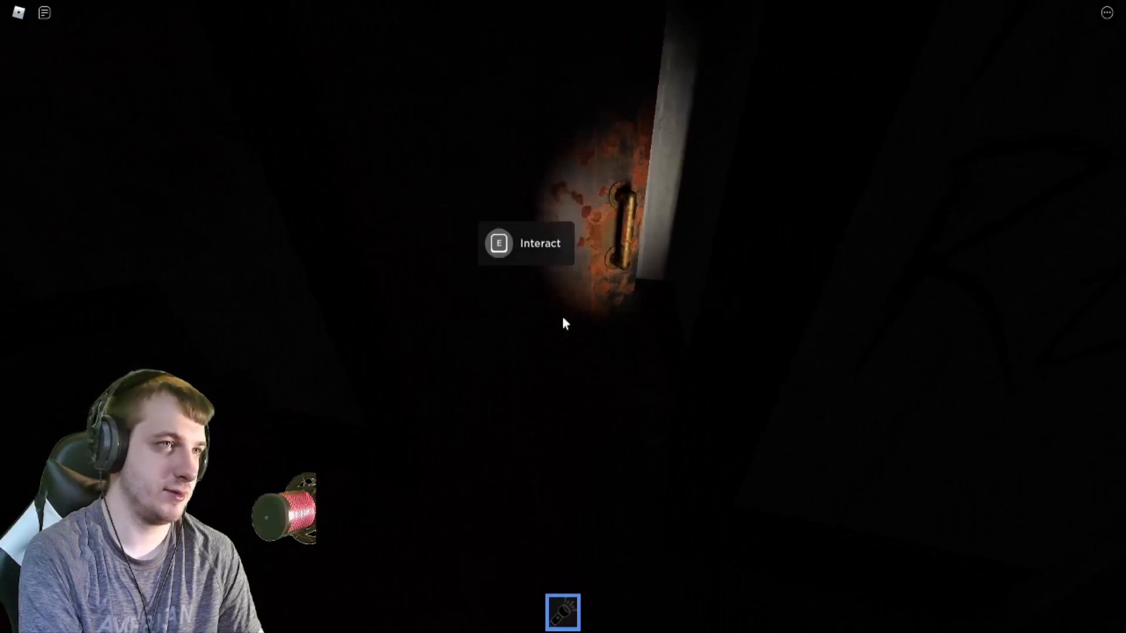
pyautogui.press('e')
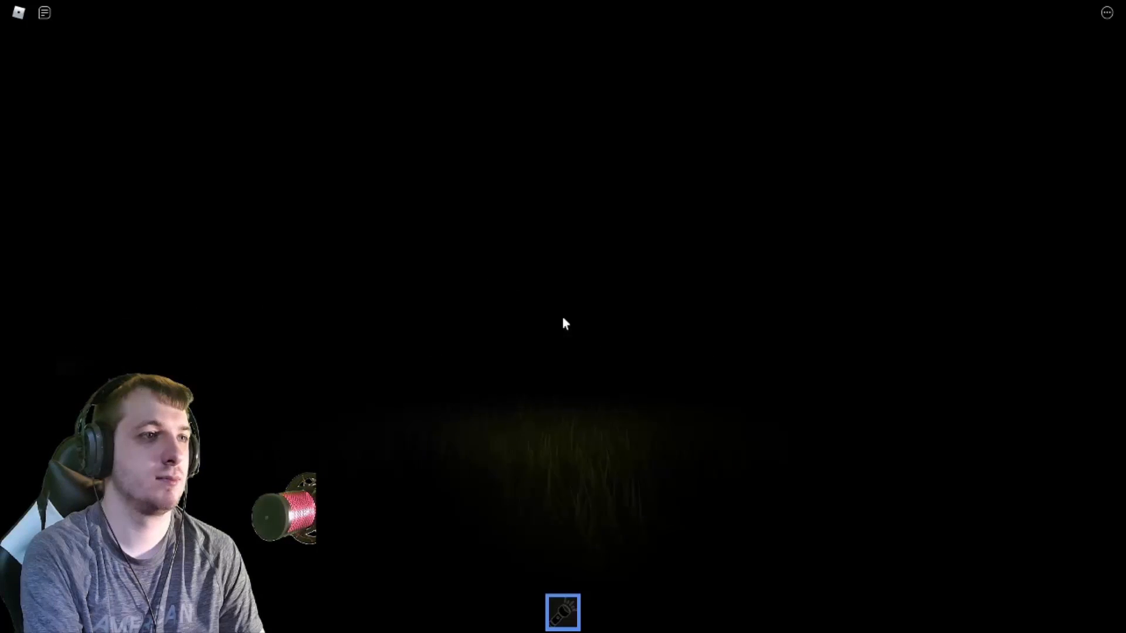
pyautogui.press('Escape')
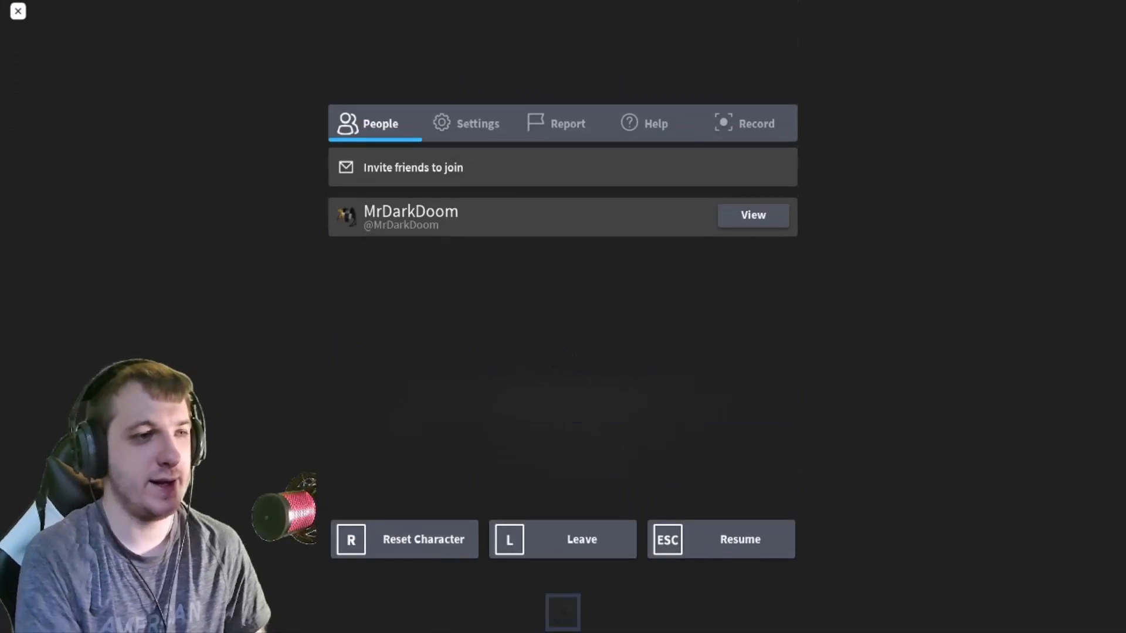
pyautogui.click(738, 539)
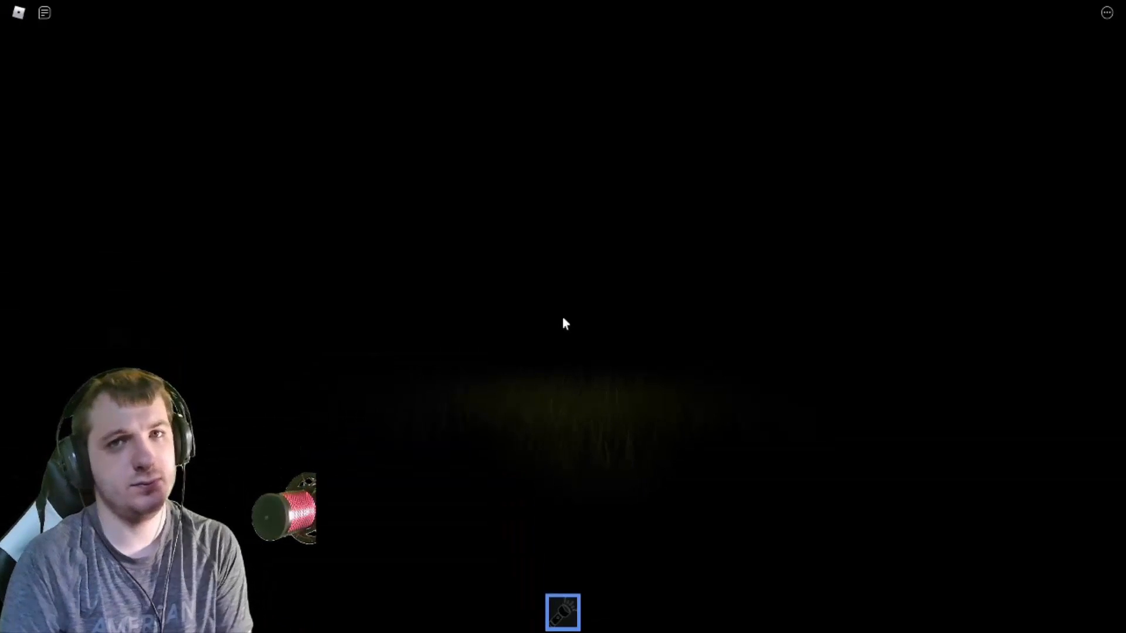